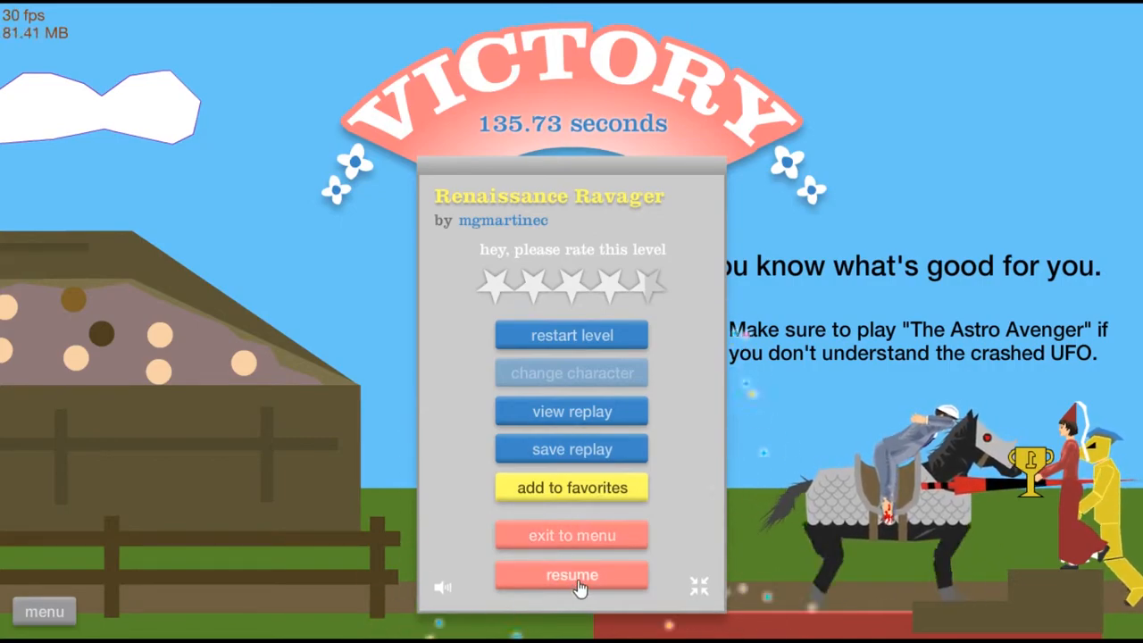
Exit Renaissance Ravager's victory screen and launch POKEMON TRAINING from the Featured Levels
{"action": "left_click", "coordinate": [572, 536]}
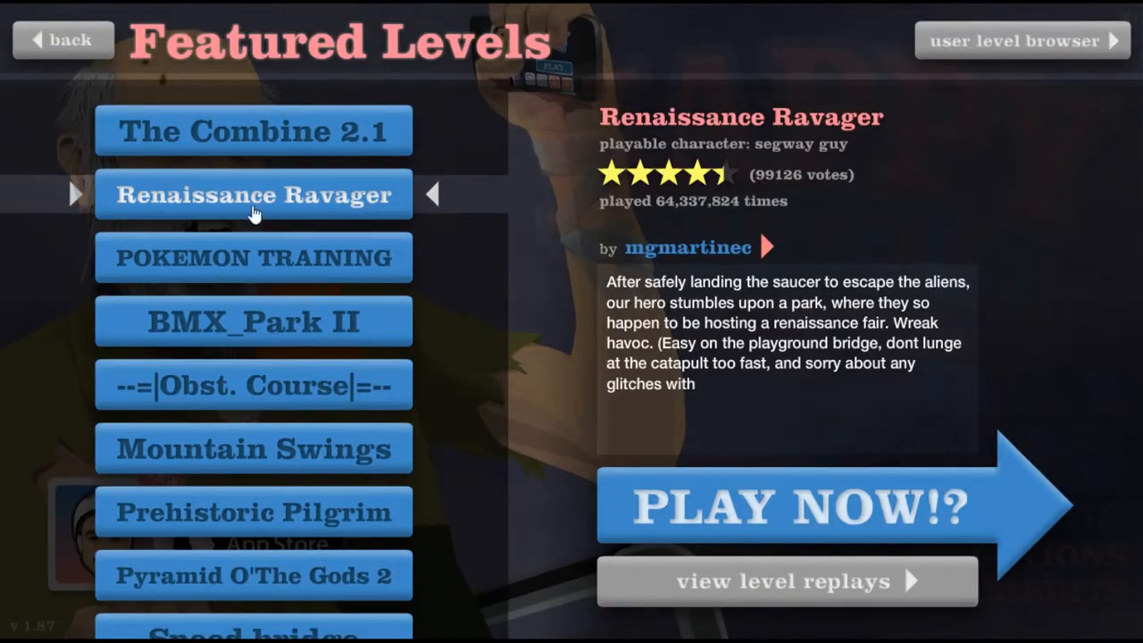
{"action": "left_click", "coordinate": [253, 258]}
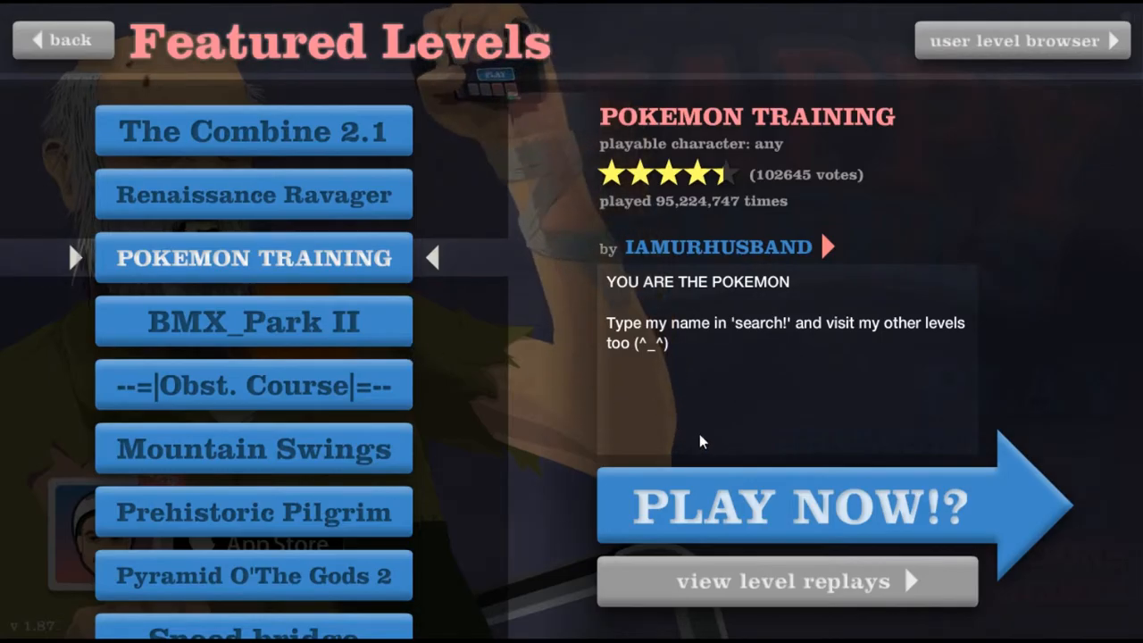
{"action": "left_click", "coordinate": [790, 504]}
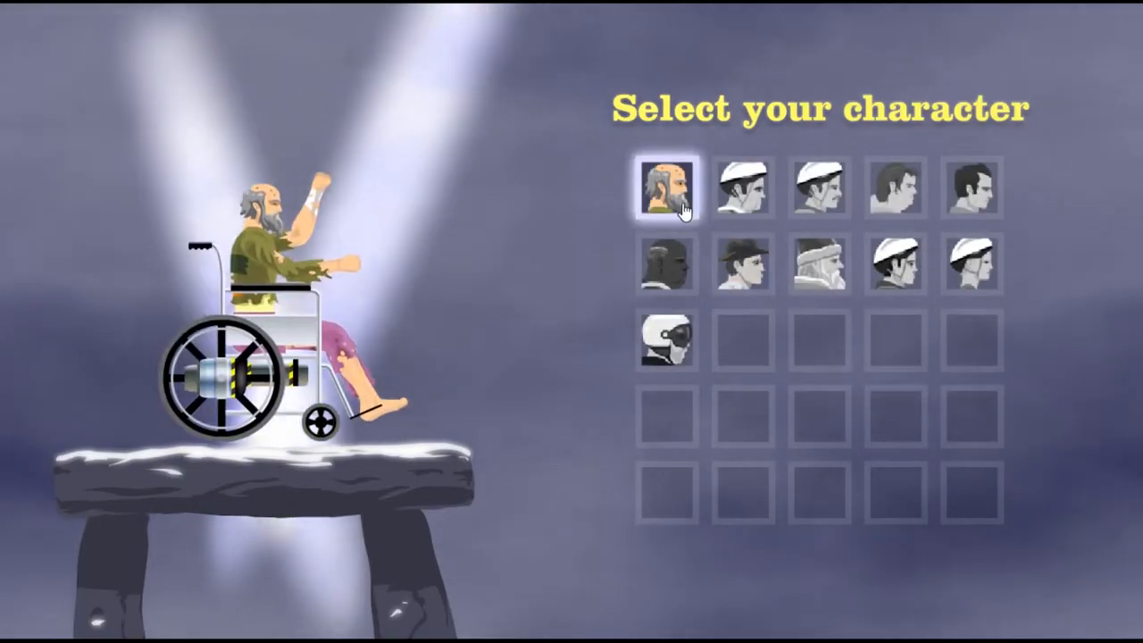
{"action": "left_click", "coordinate": [668, 187]}
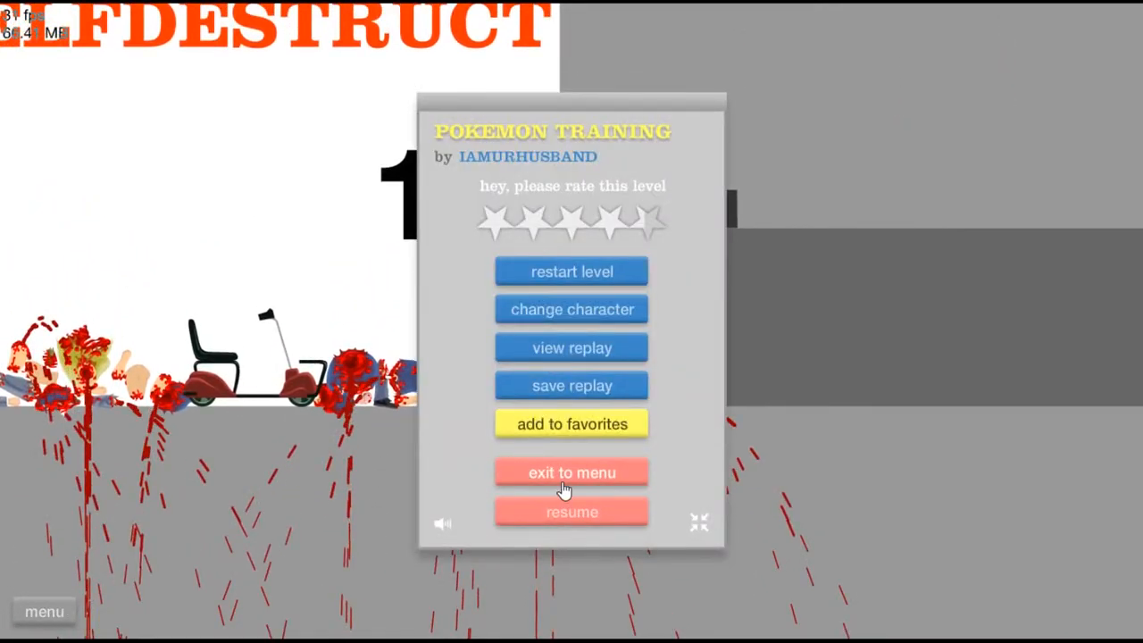
Quit to the Featured Levels list, select $1000 TRIP, then switch to Dimensions by Kreftus
{"action": "left_click", "coordinate": [572, 472]}
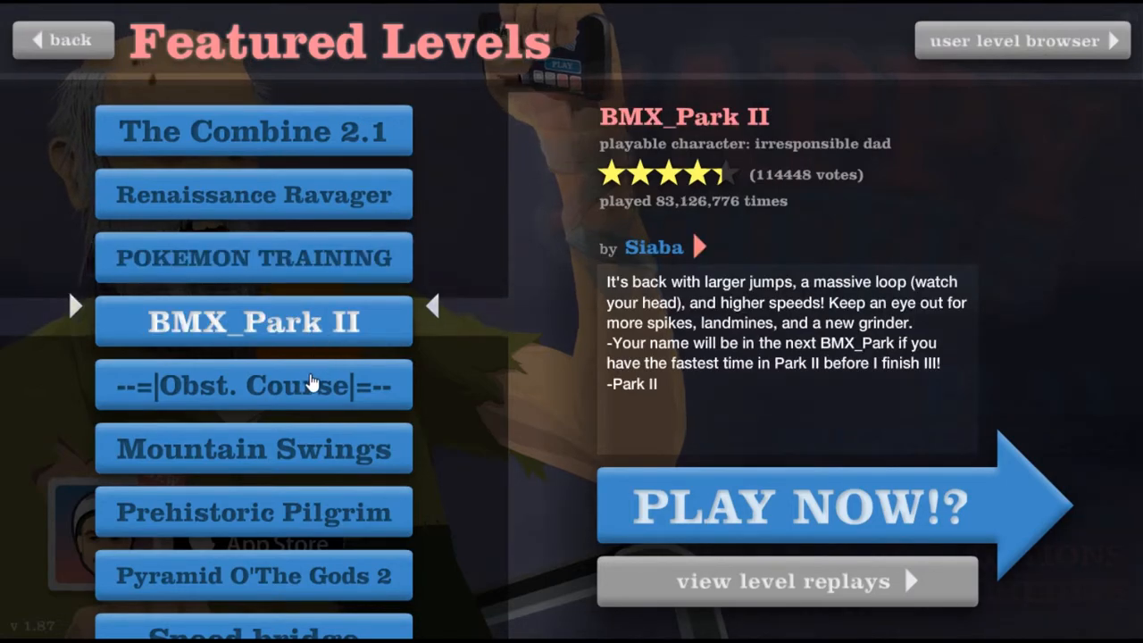
{"action": "scroll", "scroll_direction": "down", "scroll_amount": 3}
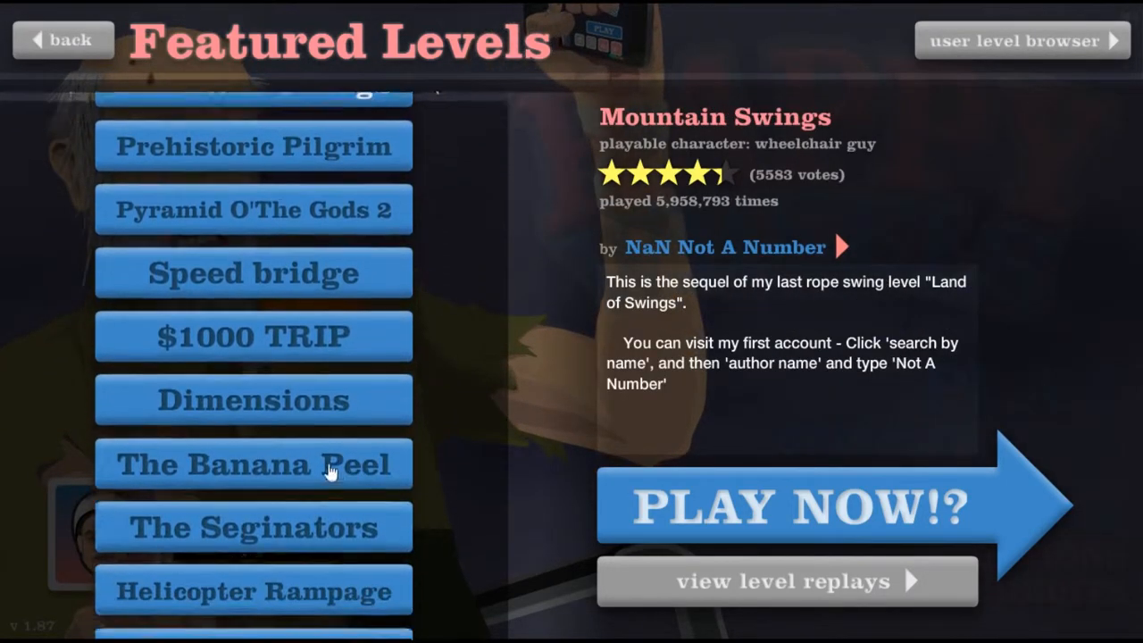
{"action": "left_click", "coordinate": [254, 336]}
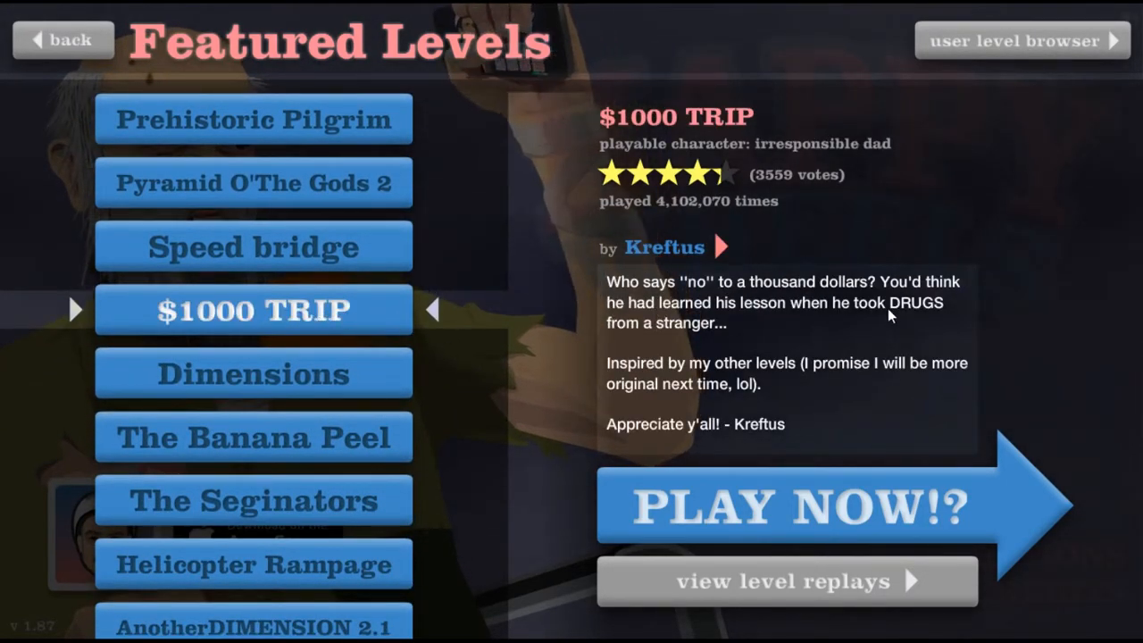
{"action": "mouse_move", "coordinate": [731, 496]}
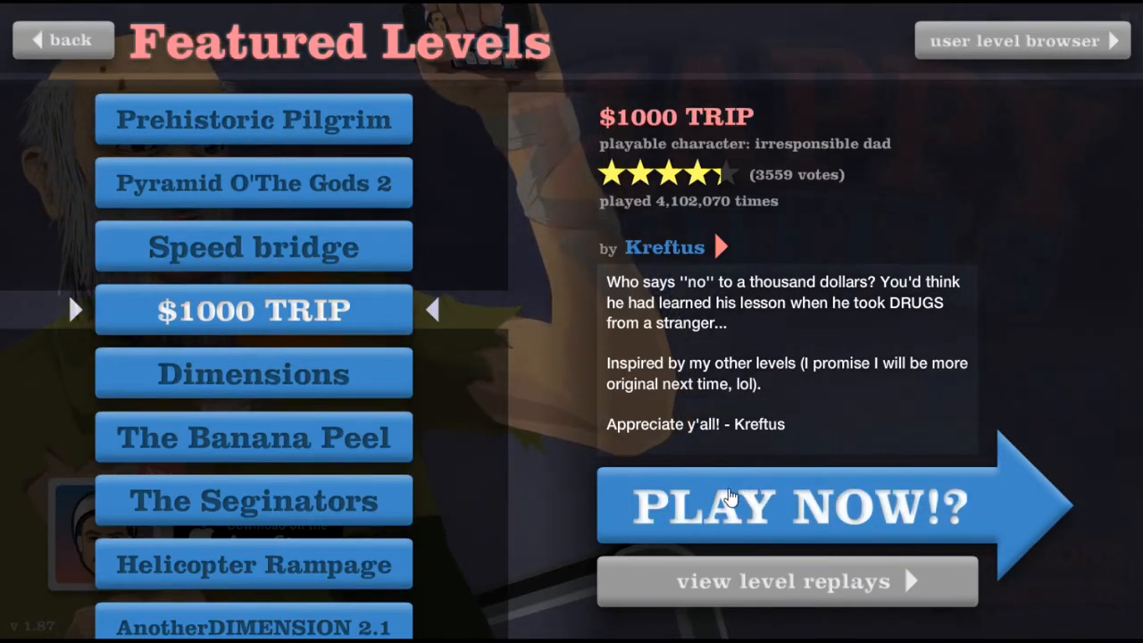
{"action": "mouse_move", "coordinate": [325, 284]}
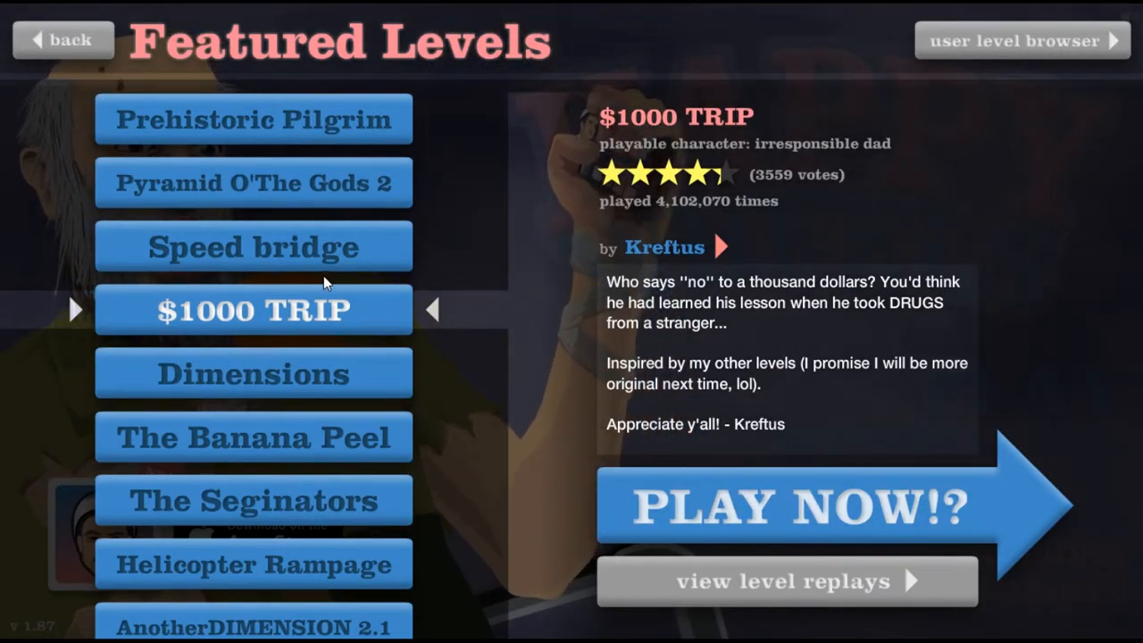
{"action": "mouse_move", "coordinate": [182, 286]}
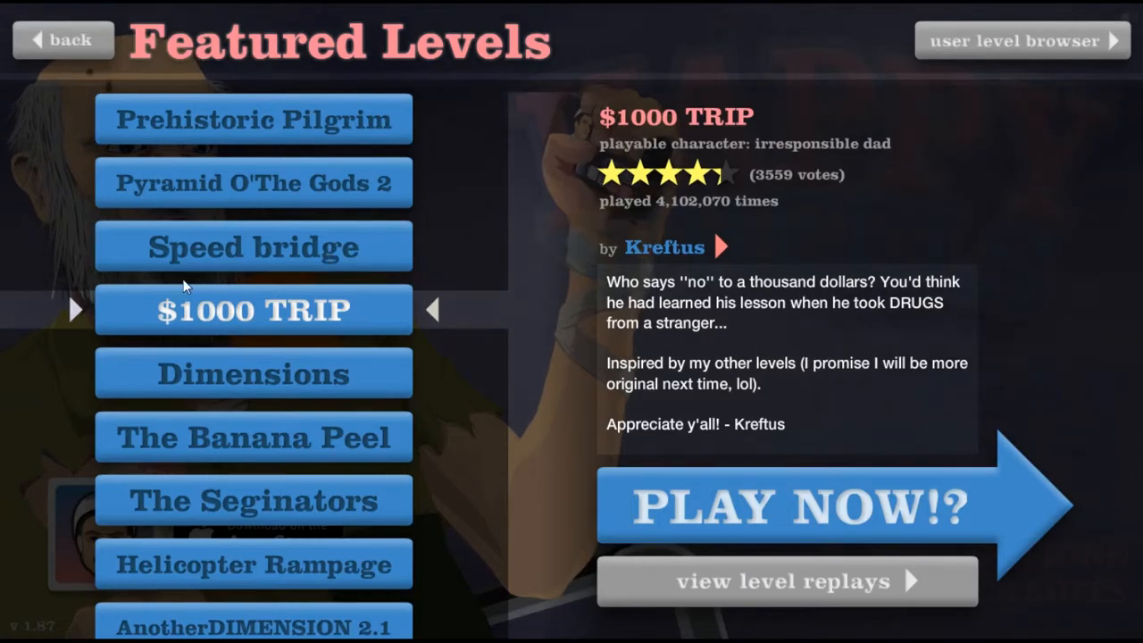
{"action": "mouse_move", "coordinate": [204, 465]}
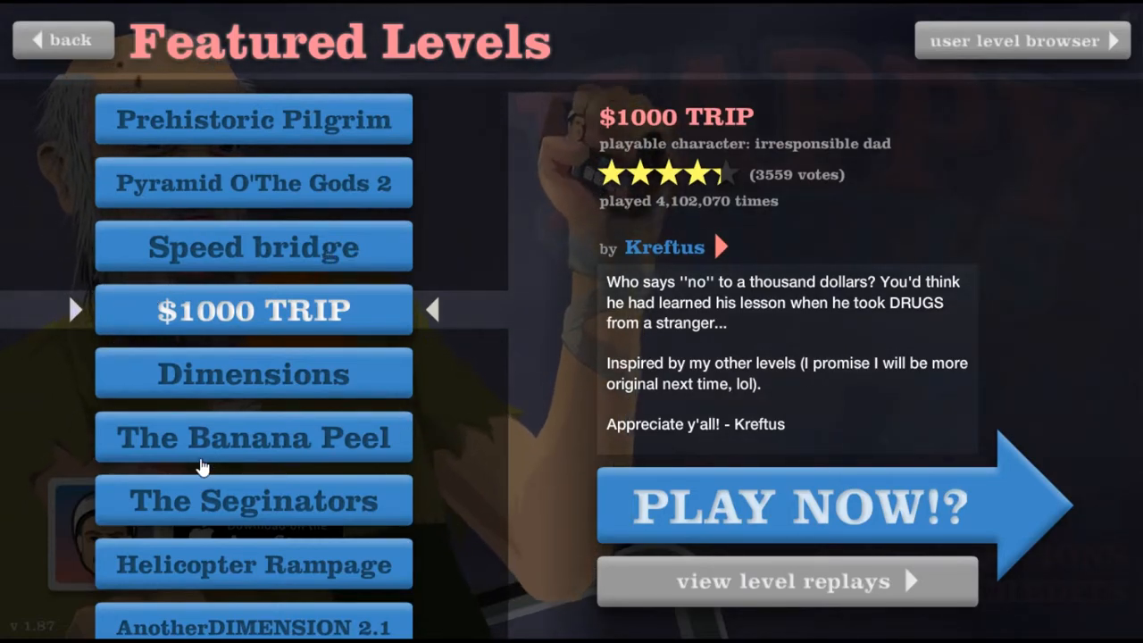
{"action": "left_click", "coordinate": [254, 373]}
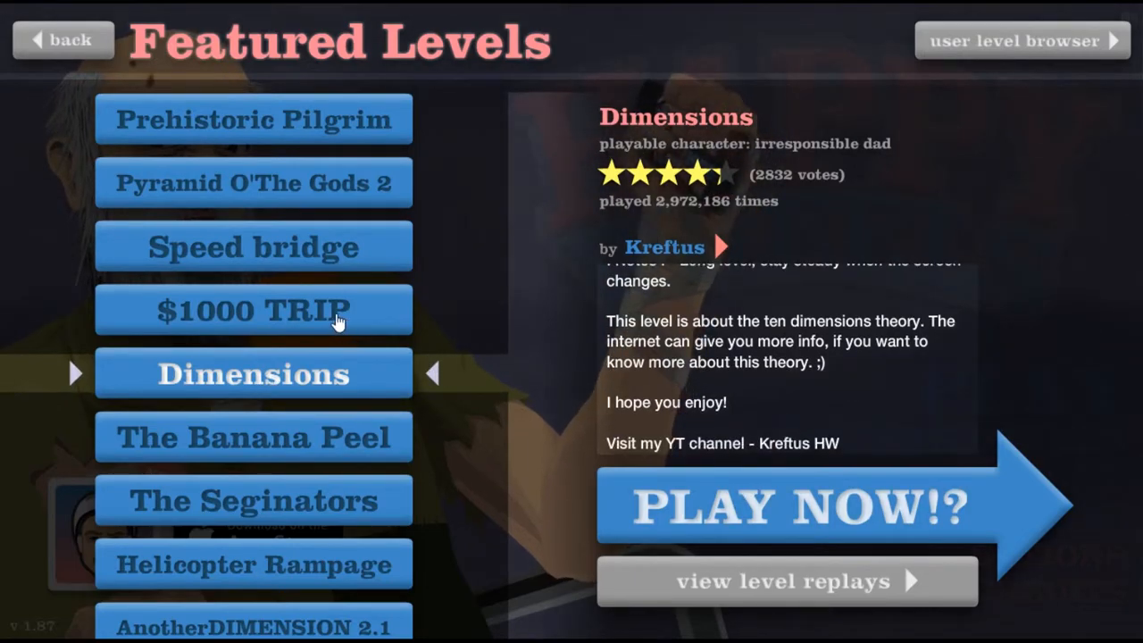
{"action": "left_click", "coordinate": [804, 504]}
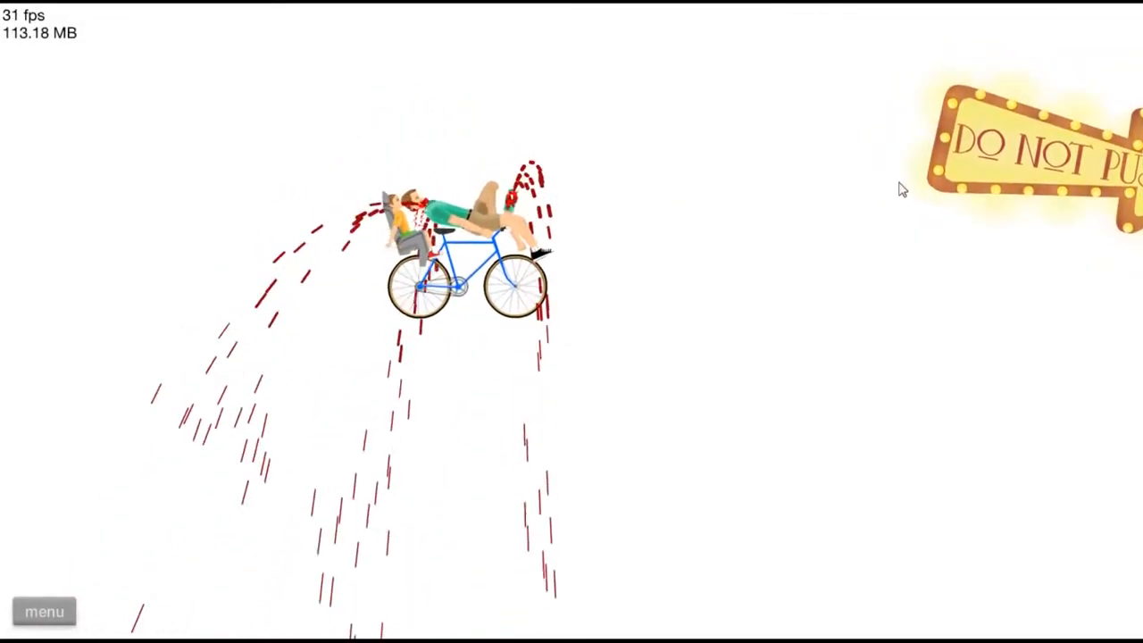
{"action": "mouse_move", "coordinate": [611, 271]}
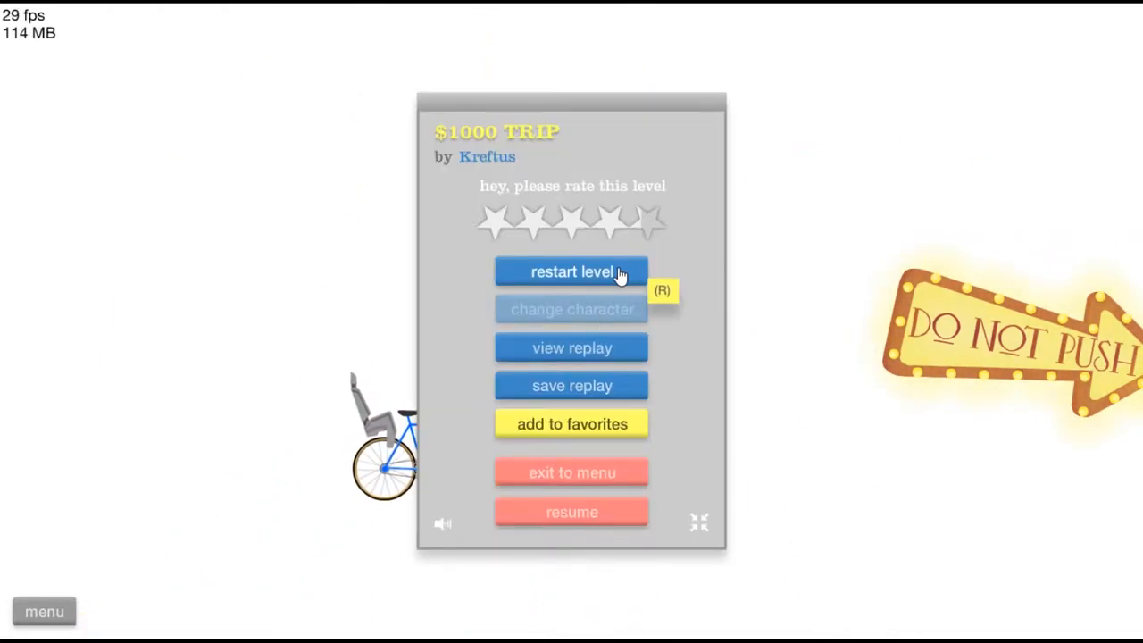
Restart $1000 TRIP from the pause menu so its intro screen reloads
{"action": "left_click", "coordinate": [572, 272]}
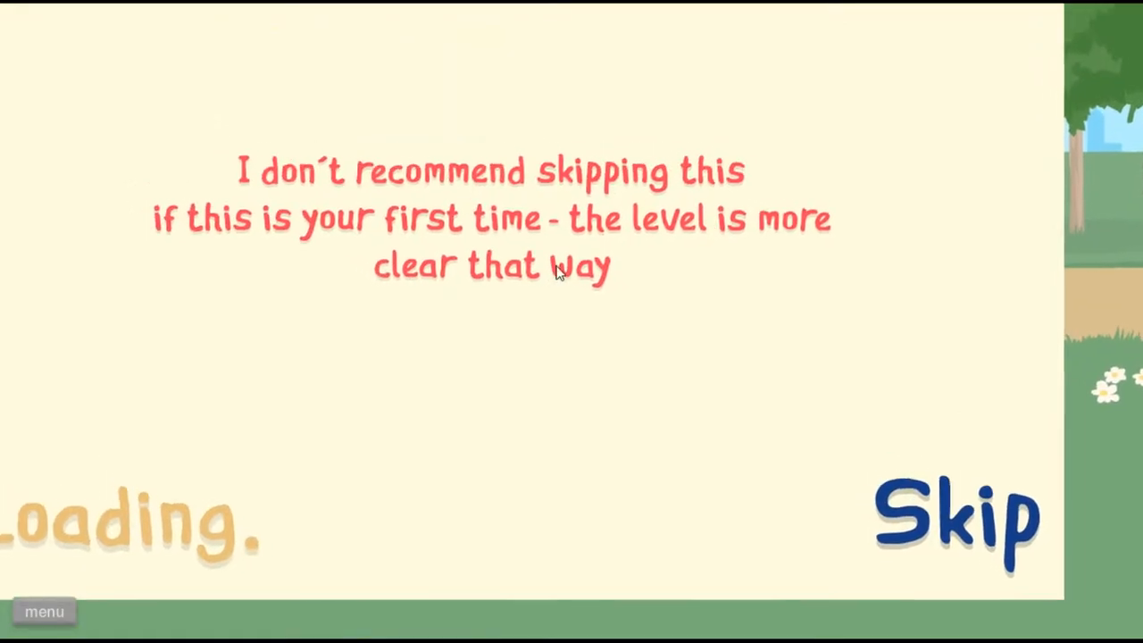
Play through $1000 TRIP to victory, exit to menu and select Dimensions in Featured Levels
{"action": "left_click", "coordinate": [957, 515]}
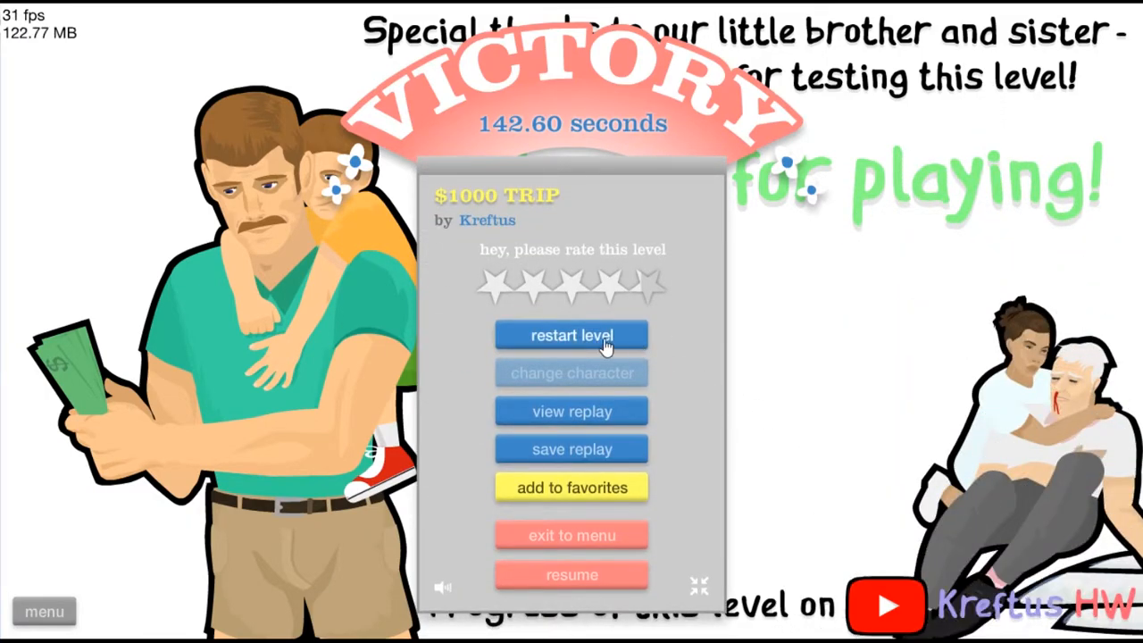
{"action": "left_click", "coordinate": [572, 536]}
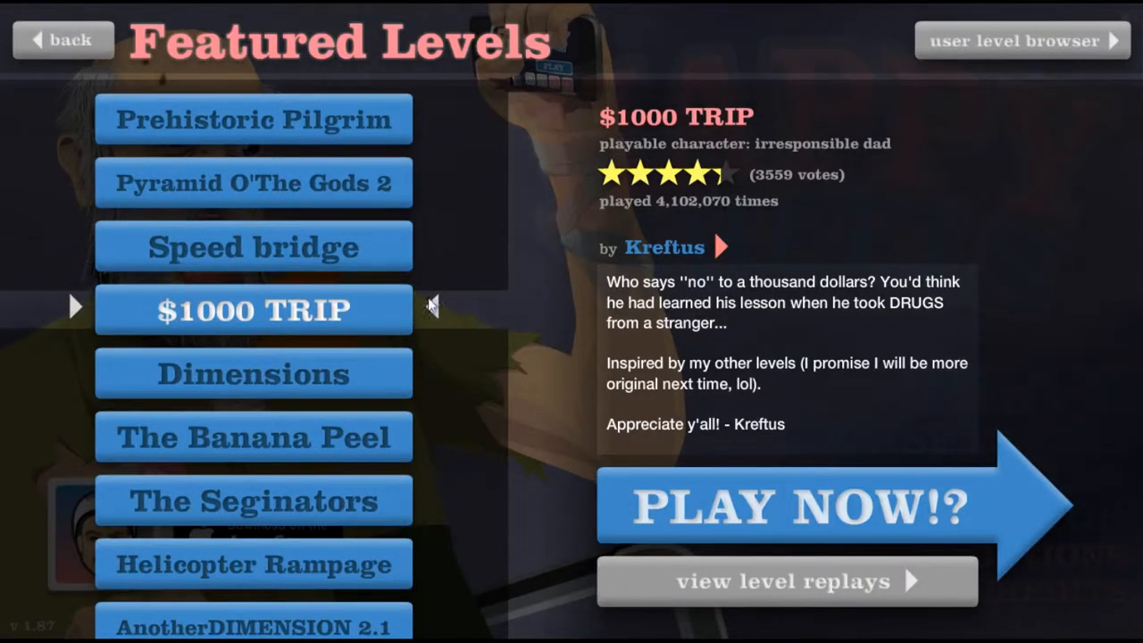
{"action": "left_click", "coordinate": [254, 373]}
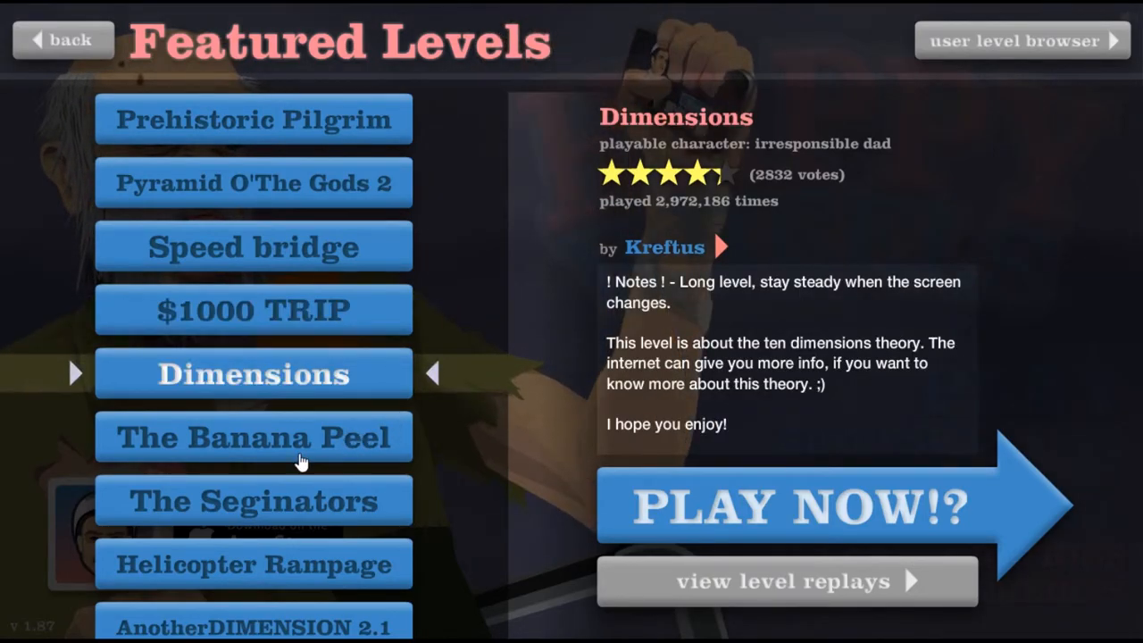